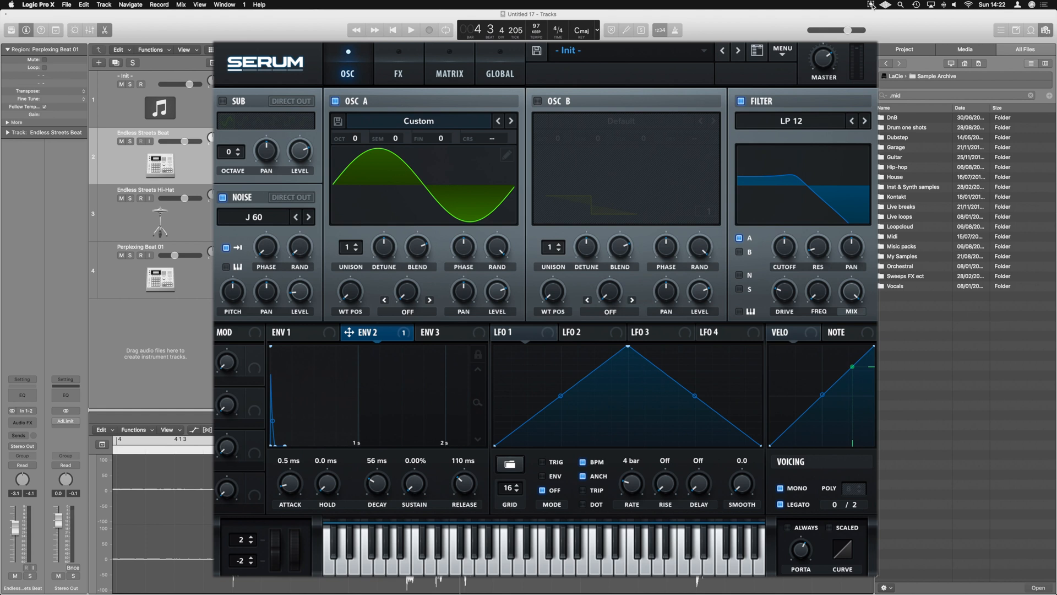
# Reset Serum to its Init Patch with oscillator A on the default saw wavetable.
pyautogui.click(410, 30)
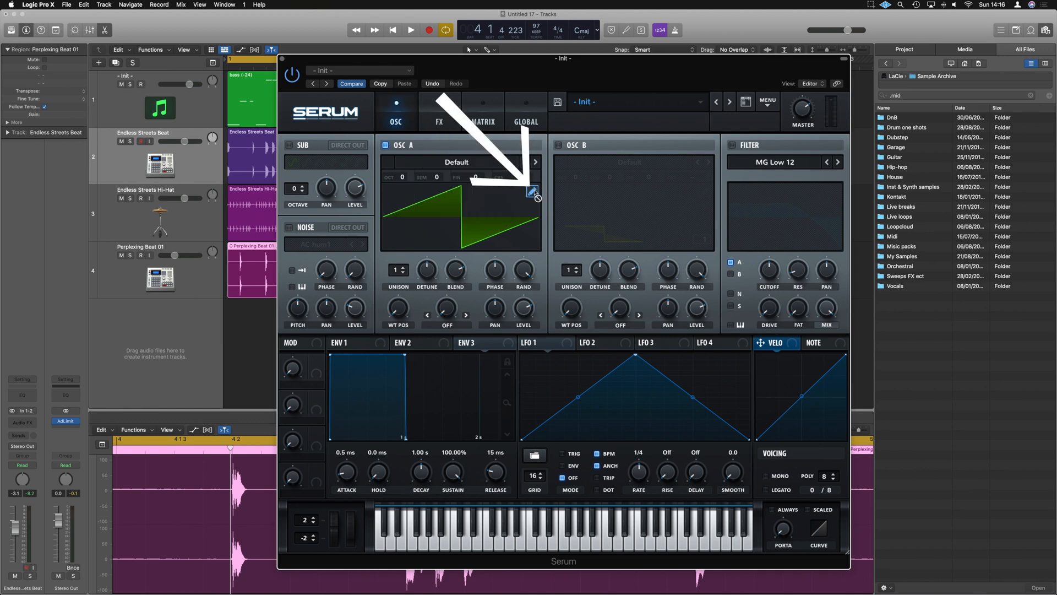
# Redraw oscillator A's wavetable as a pure sine in the table editor.
pyautogui.click(533, 192)
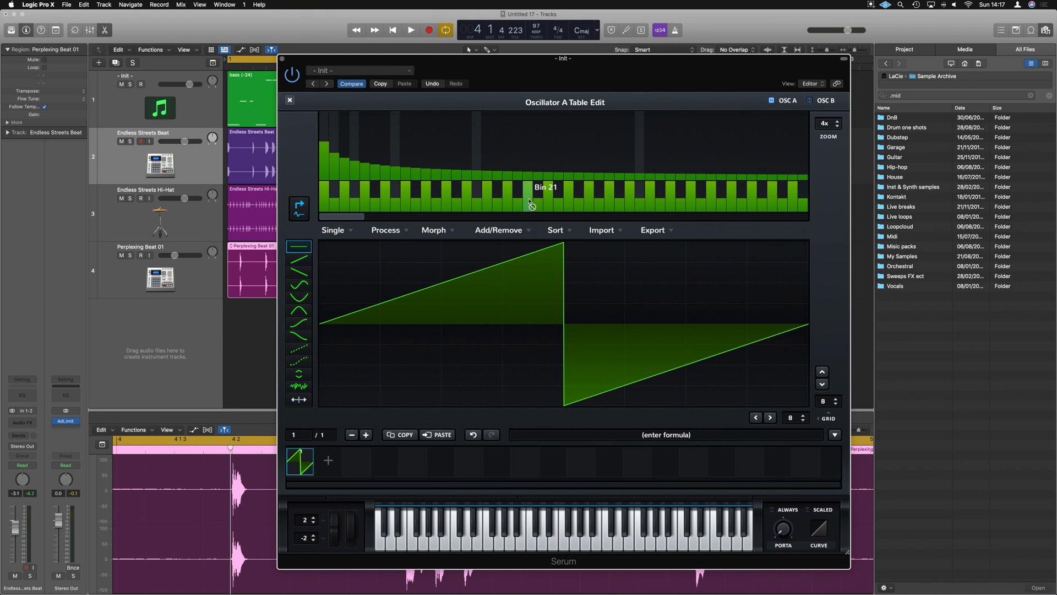
pyautogui.moveTo(300, 304)
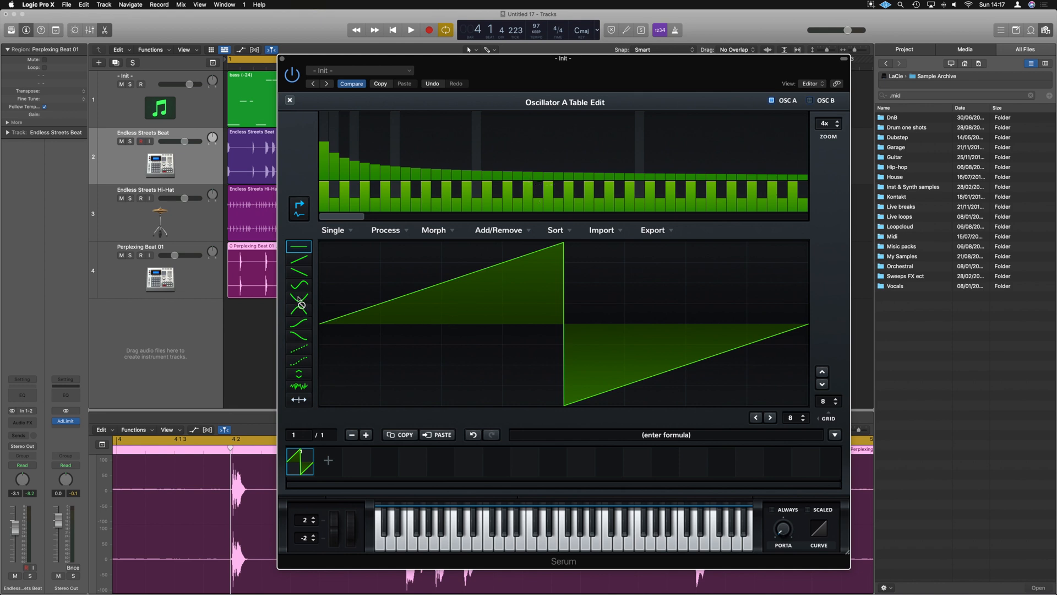
pyautogui.click(298, 283)
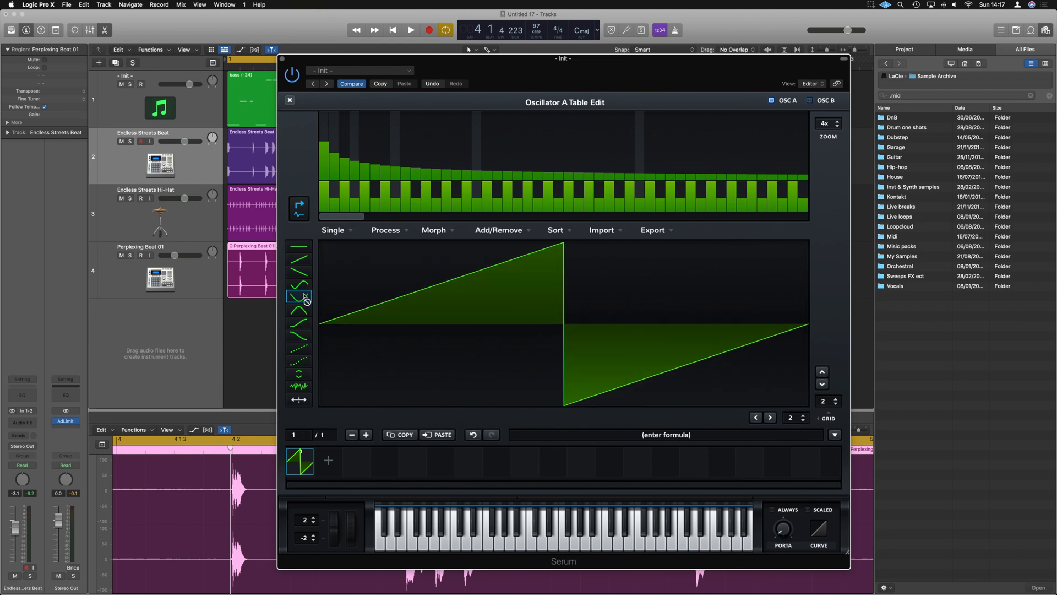
pyautogui.click(299, 308)
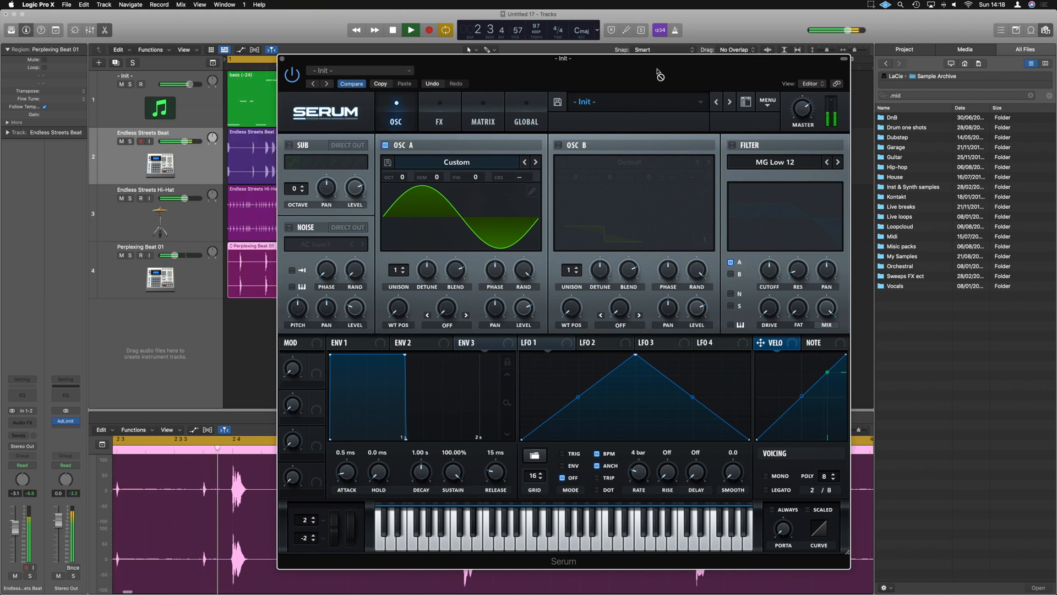
# Switch voicing to MONO with LEGATO enabled.
pyautogui.click(392, 30)
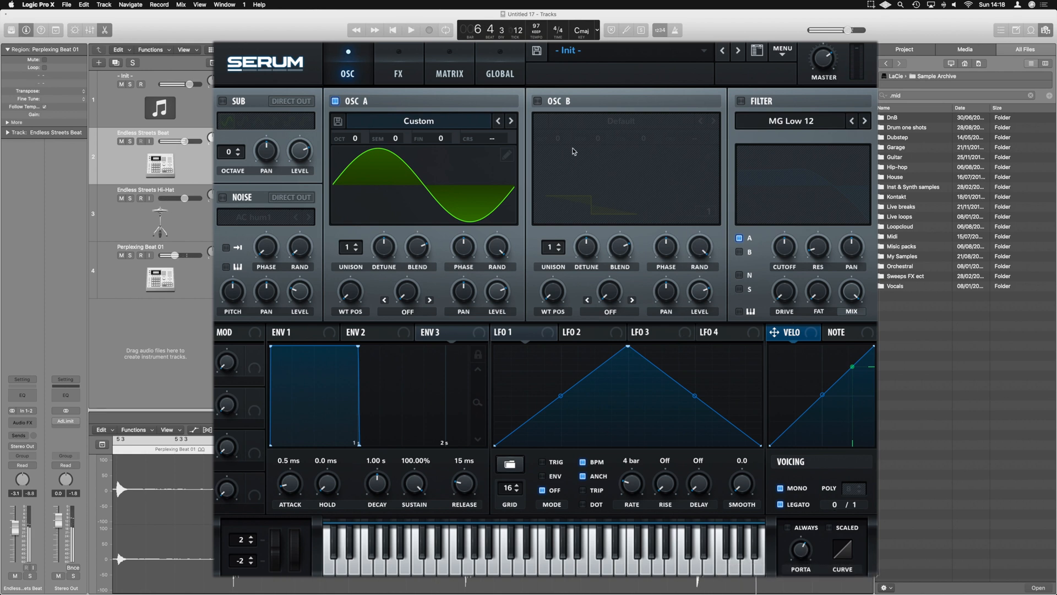
# Enable the Hyper/Dimension effect and lower Hyper unison from 3 to 2.
pyautogui.click(398, 65)
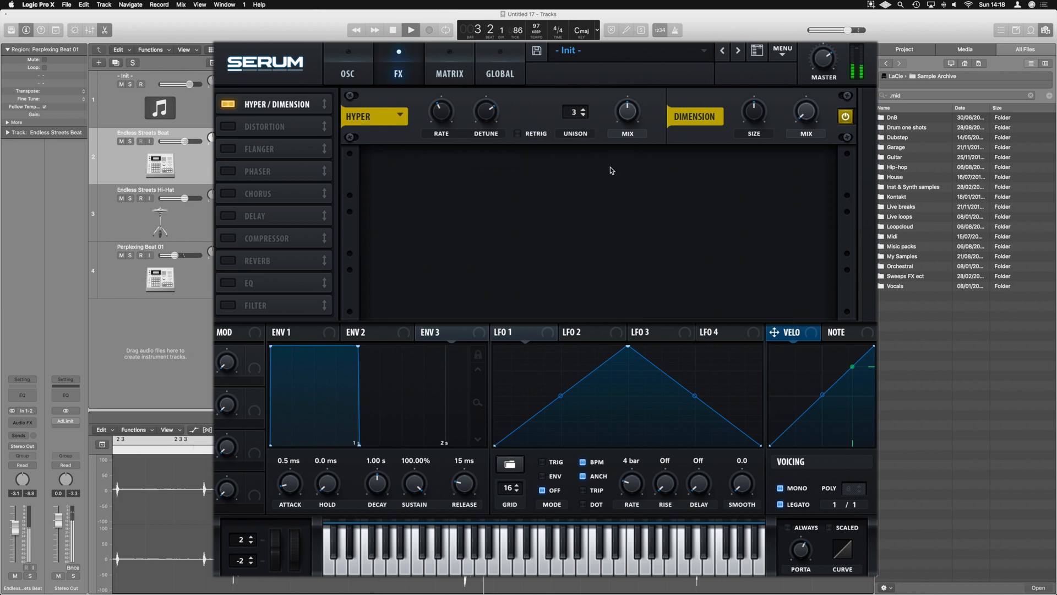
pyautogui.click(582, 114)
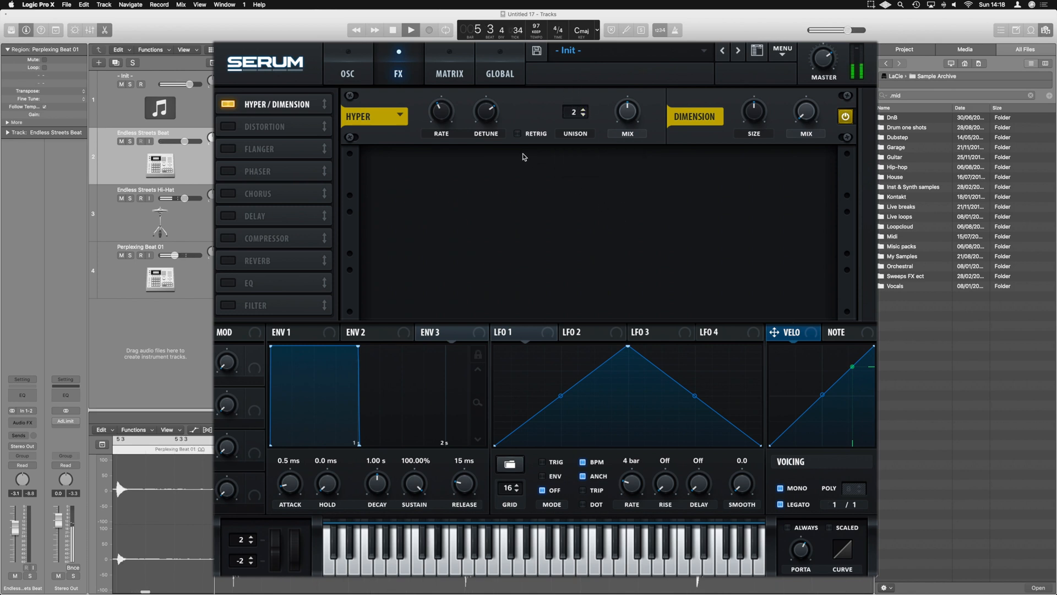
pyautogui.moveTo(440, 110); pyautogui.dragTo(441, 134)
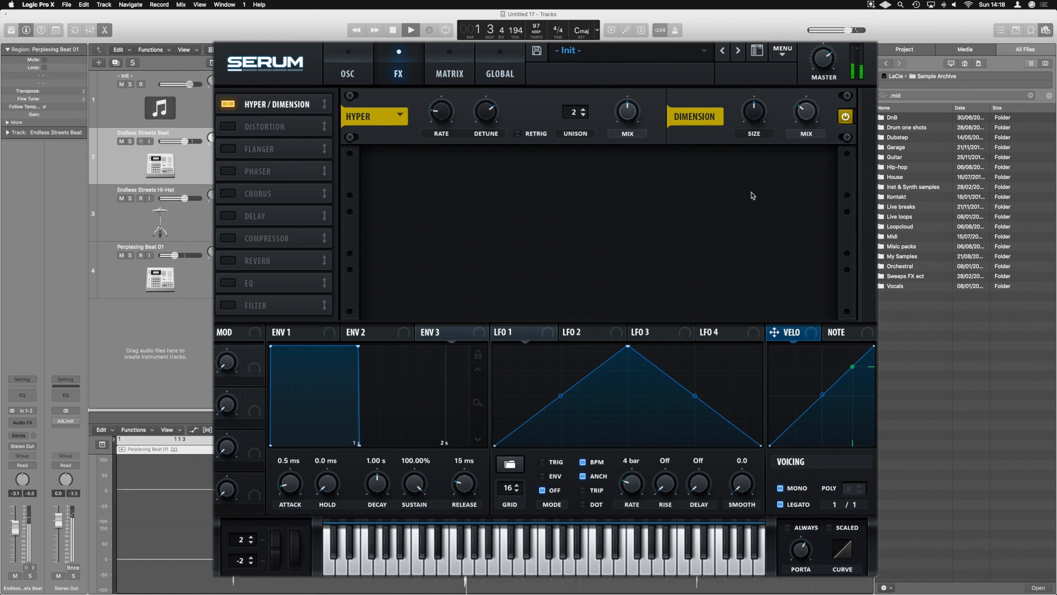
# Enable Distortion in Downsample mode with about 22% drive and a partial wet mix.
pyautogui.click(263, 128)
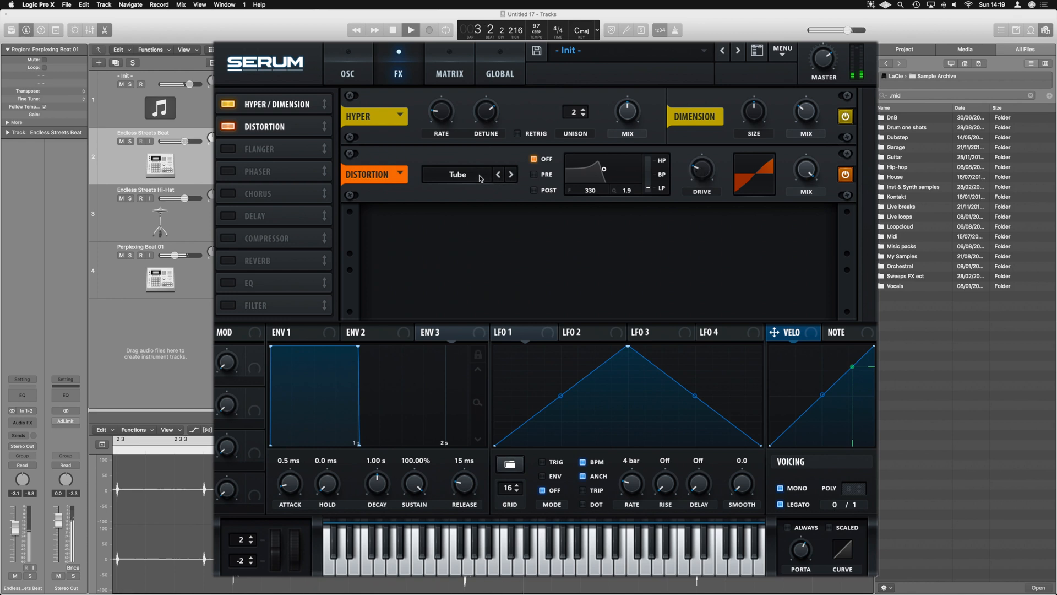
pyautogui.click(459, 174)
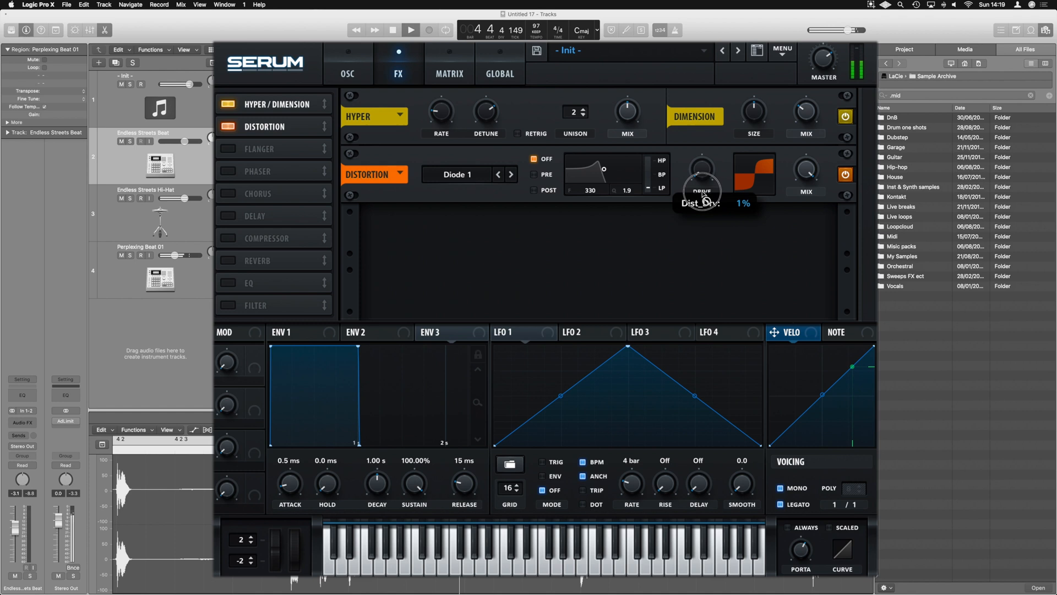
pyautogui.click(458, 174)
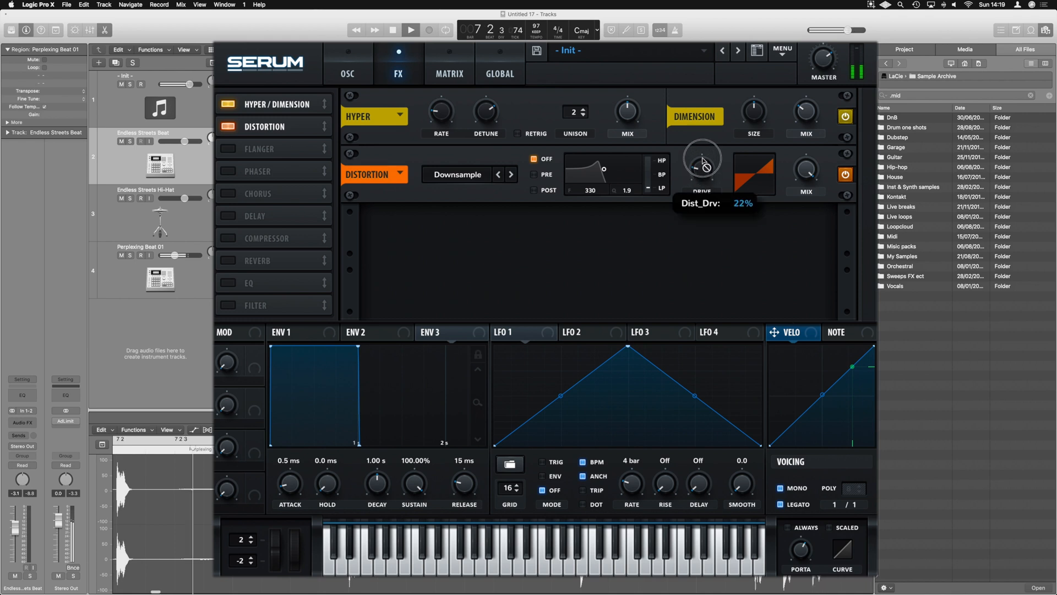
pyautogui.moveTo(702, 159); pyautogui.dragTo(708, 92)
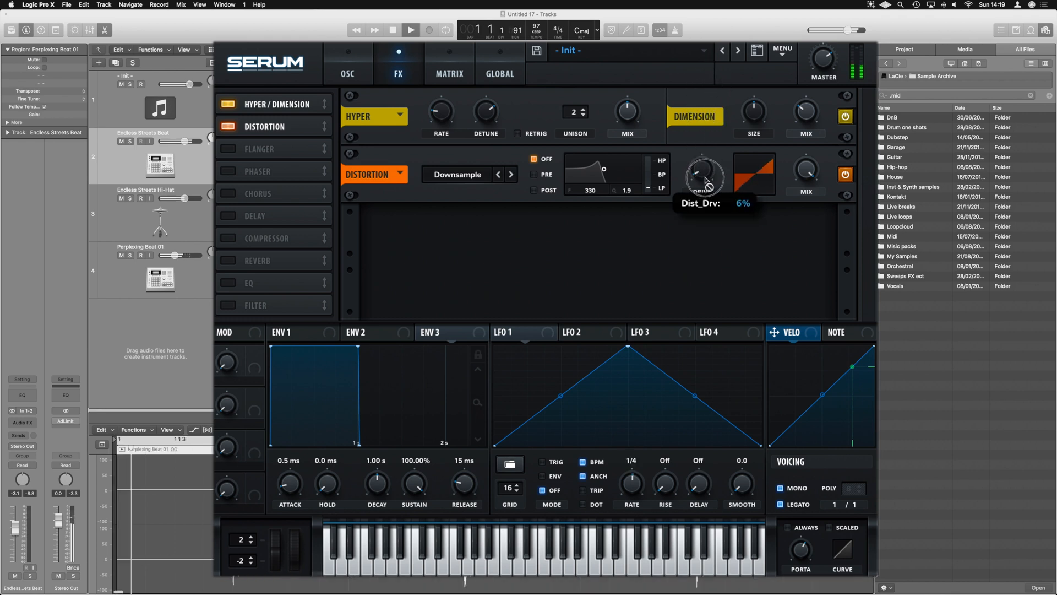
pyautogui.moveTo(704, 177); pyautogui.dragTo(708, 169)
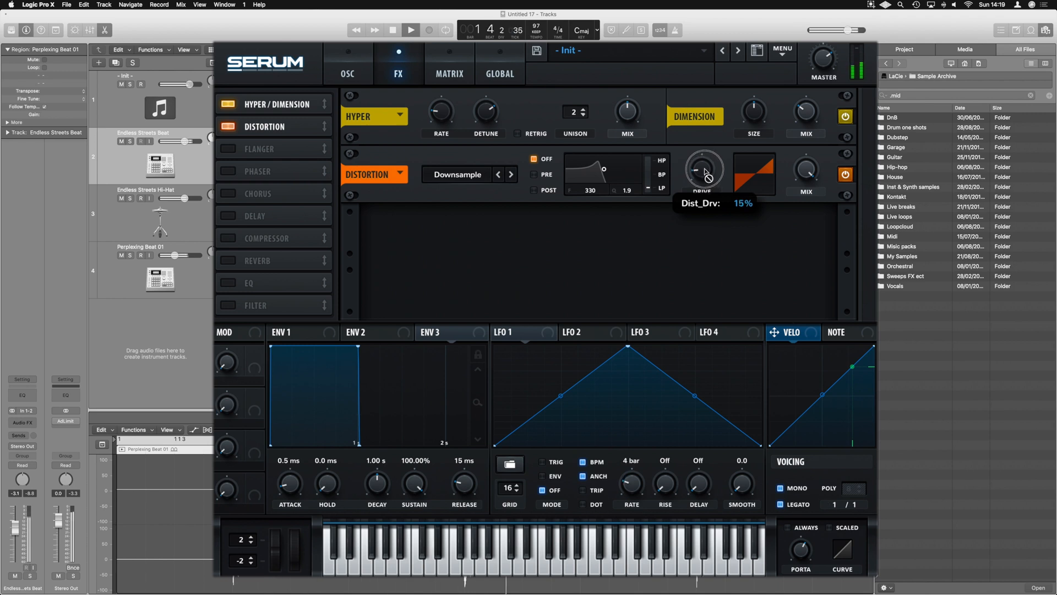
pyautogui.moveTo(704, 169); pyautogui.dragTo(703, 156)
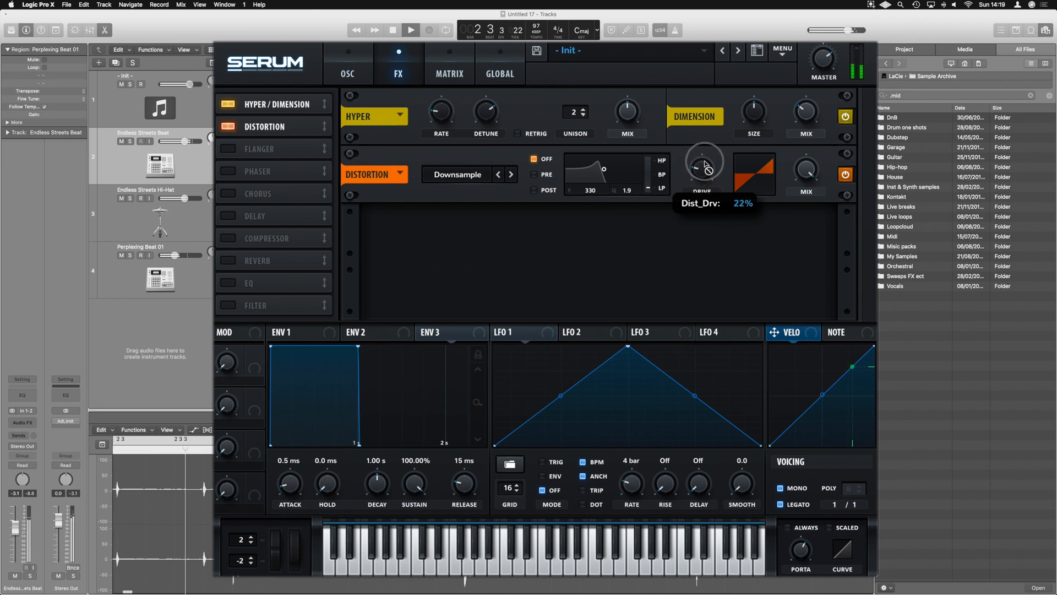
pyautogui.moveTo(703, 166); pyautogui.dragTo(704, 180)
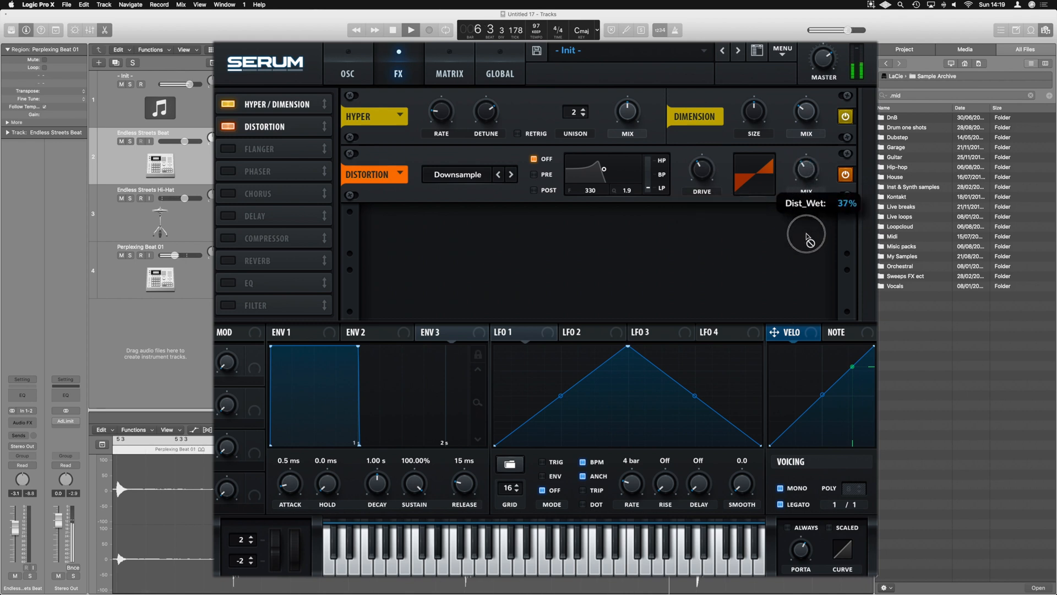
pyautogui.moveTo(807, 236); pyautogui.dragTo(806, 111)
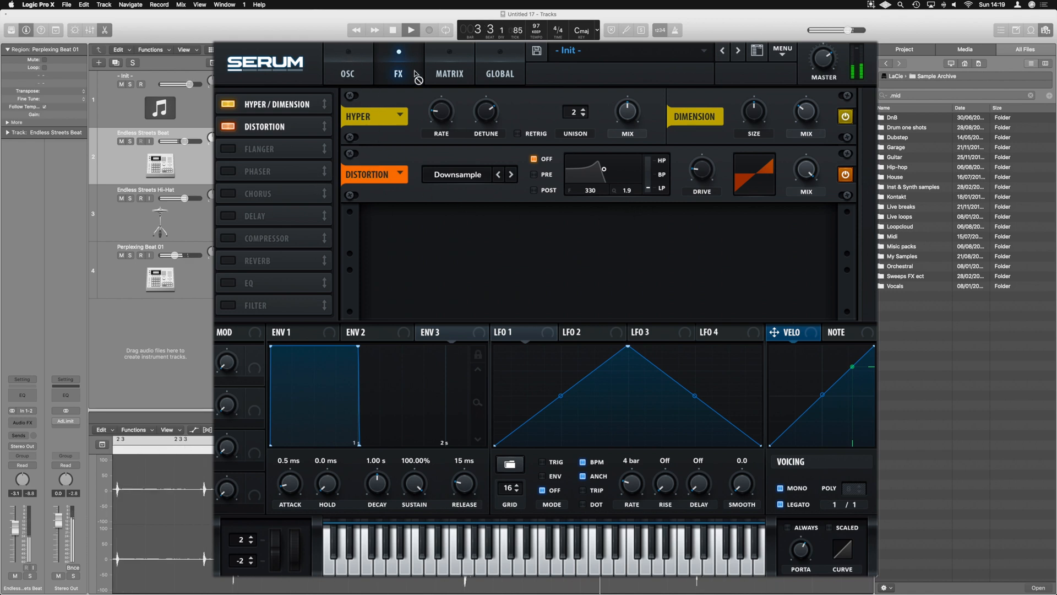
# Route Env 2 to master tuning in the mod matrix.
pyautogui.click(450, 74)
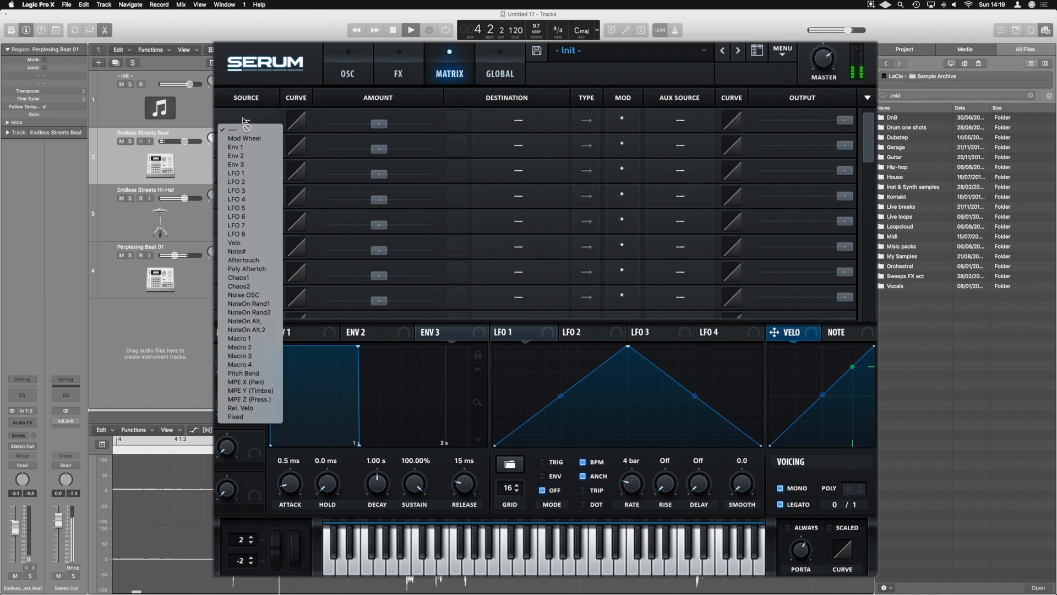
pyautogui.click(235, 155)
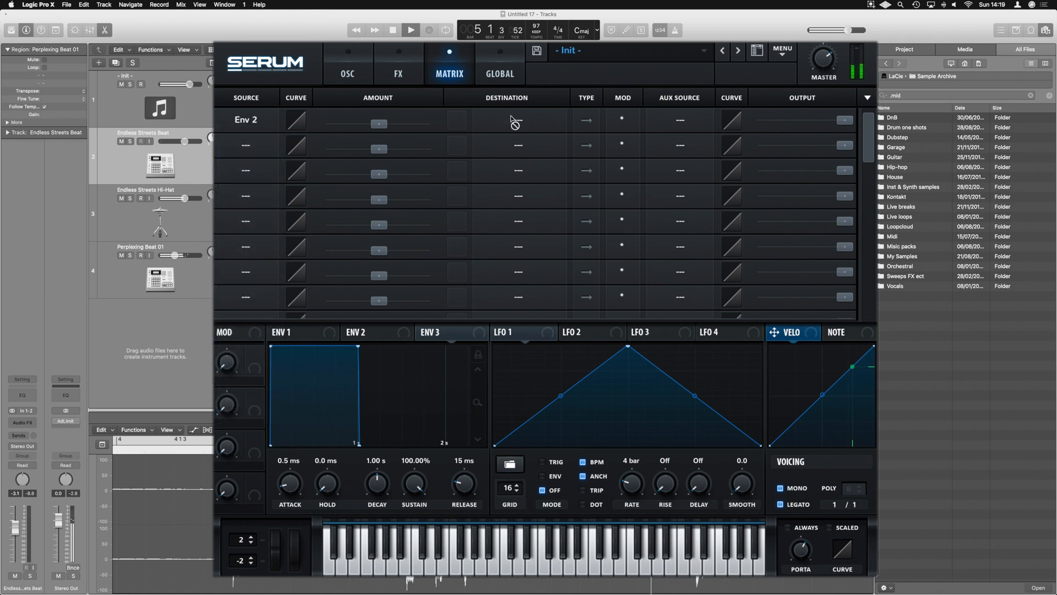
pyautogui.click(518, 120)
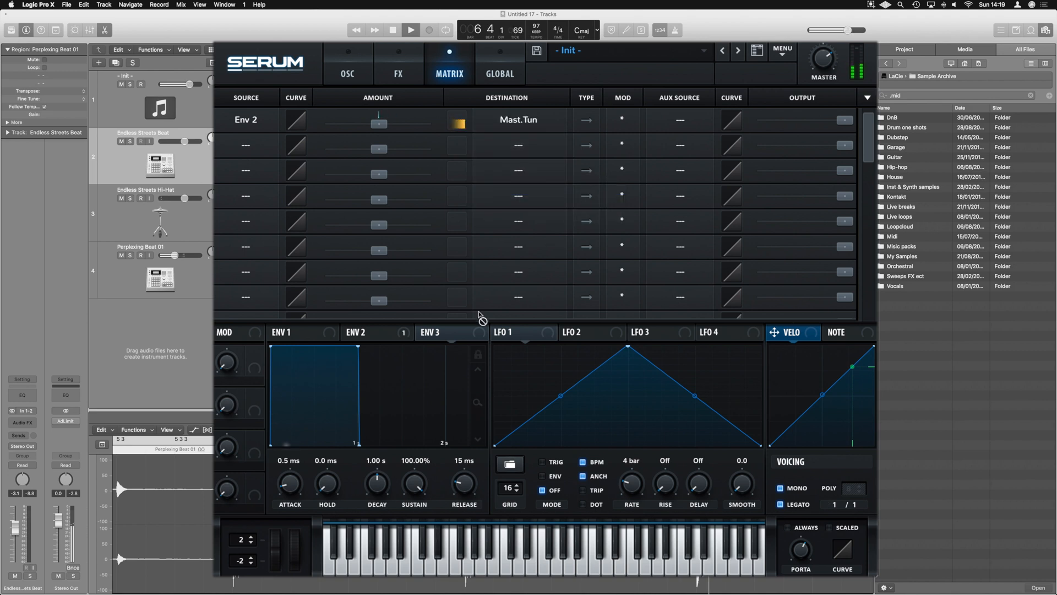
pyautogui.moveTo(378, 119); pyautogui.dragTo(386, 128)
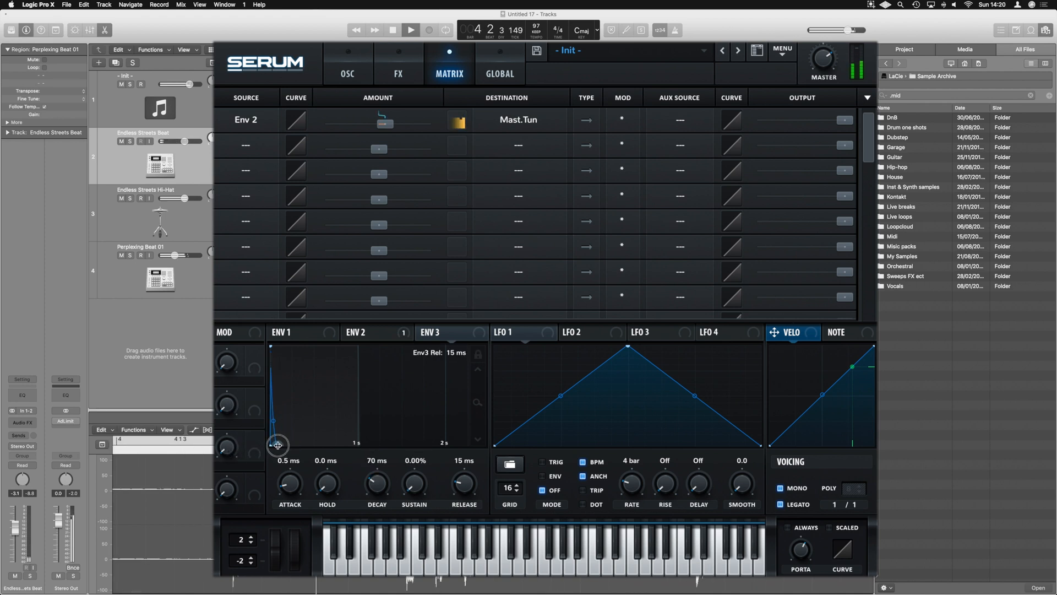
pyautogui.moveTo(278, 445); pyautogui.dragTo(307, 449)
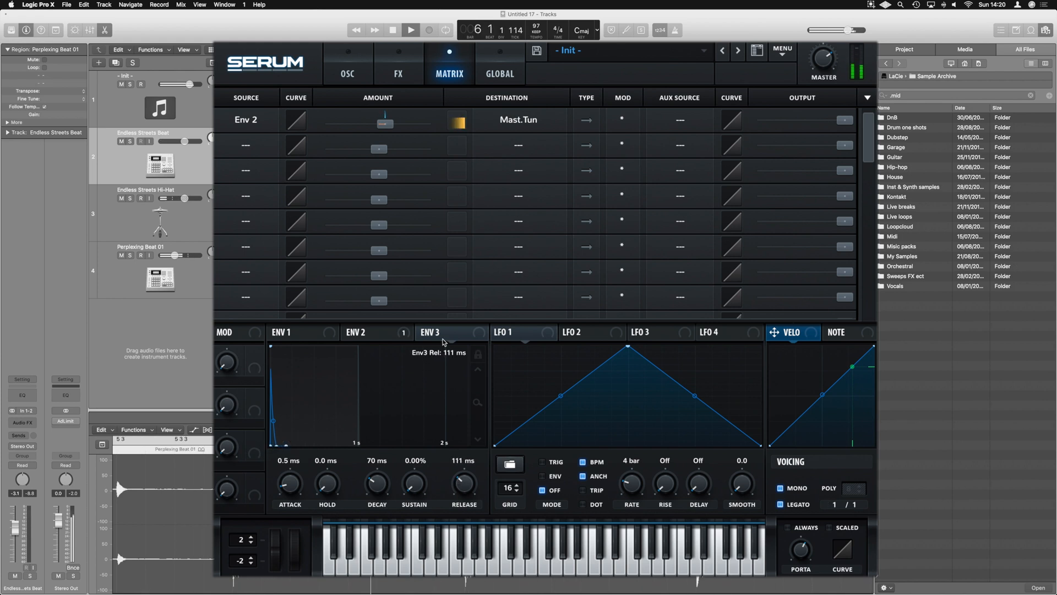
# Shape Env 2 with 56 ms decay, 0% sustain and 110 ms release.
pyautogui.click(365, 331)
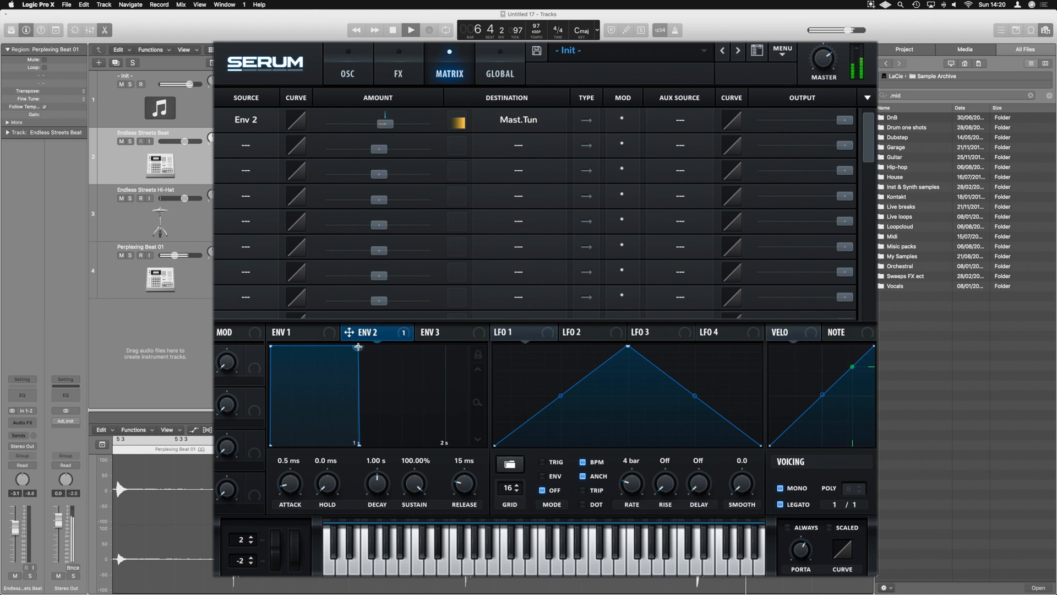
pyautogui.moveTo(353, 347); pyautogui.dragTo(333, 376)
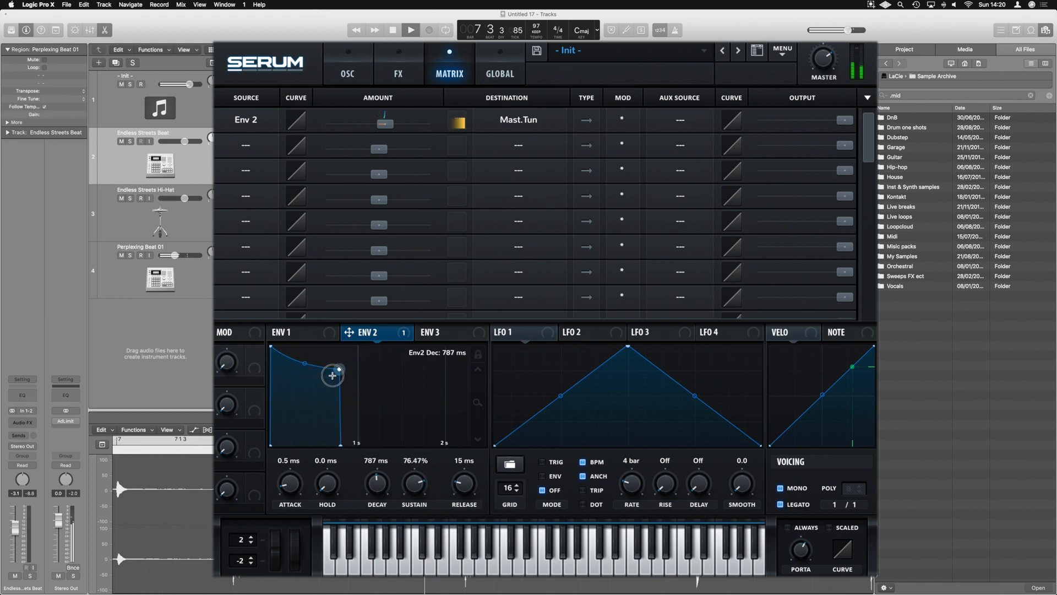
pyautogui.moveTo(333, 376); pyautogui.dragTo(277, 449)
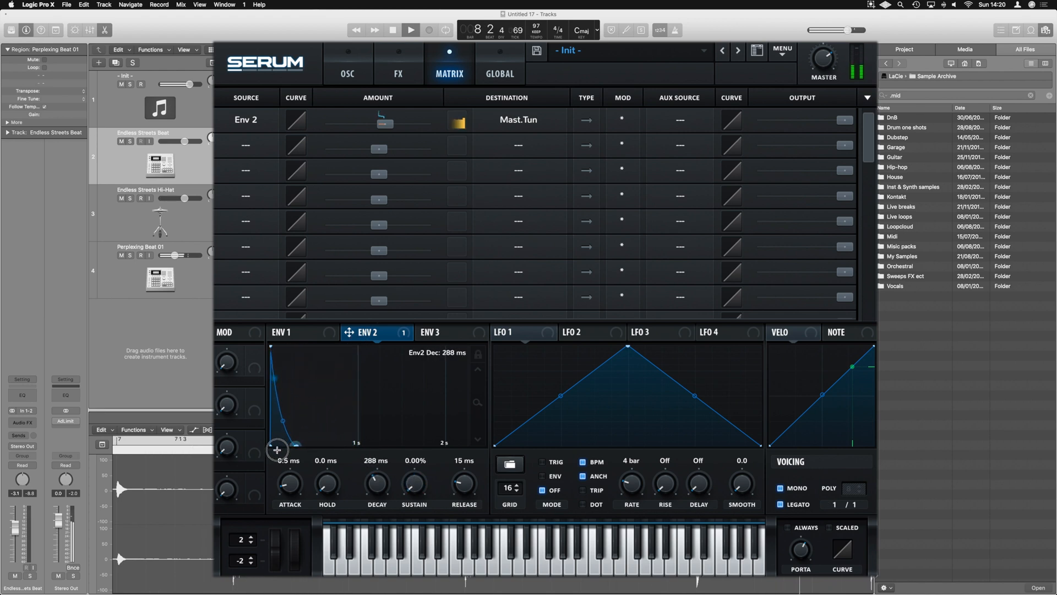
pyautogui.moveTo(277, 448); pyautogui.dragTo(278, 449)
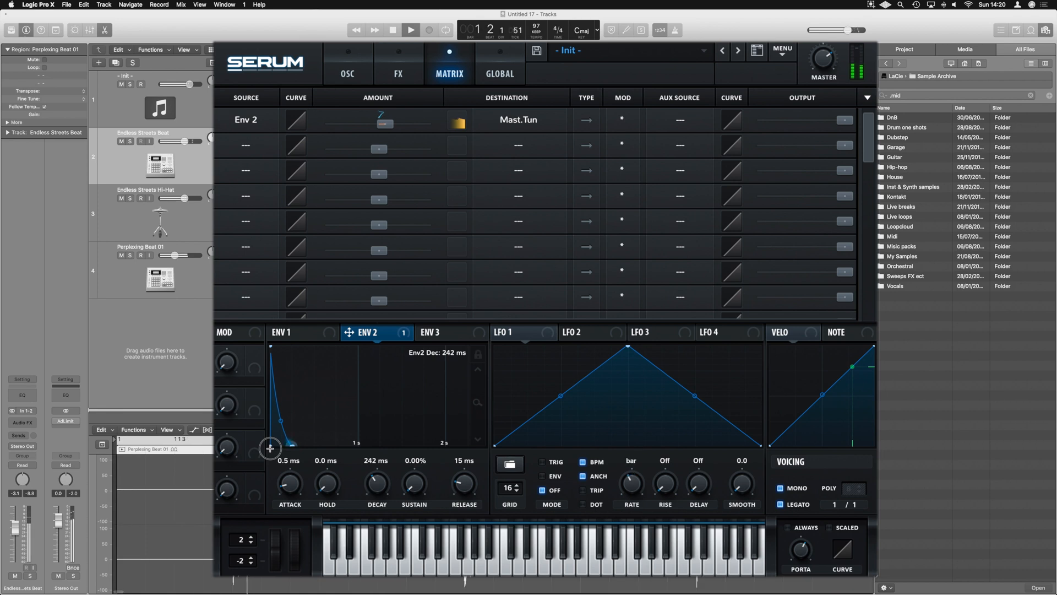
pyautogui.moveTo(269, 449); pyautogui.dragTo(290, 445)
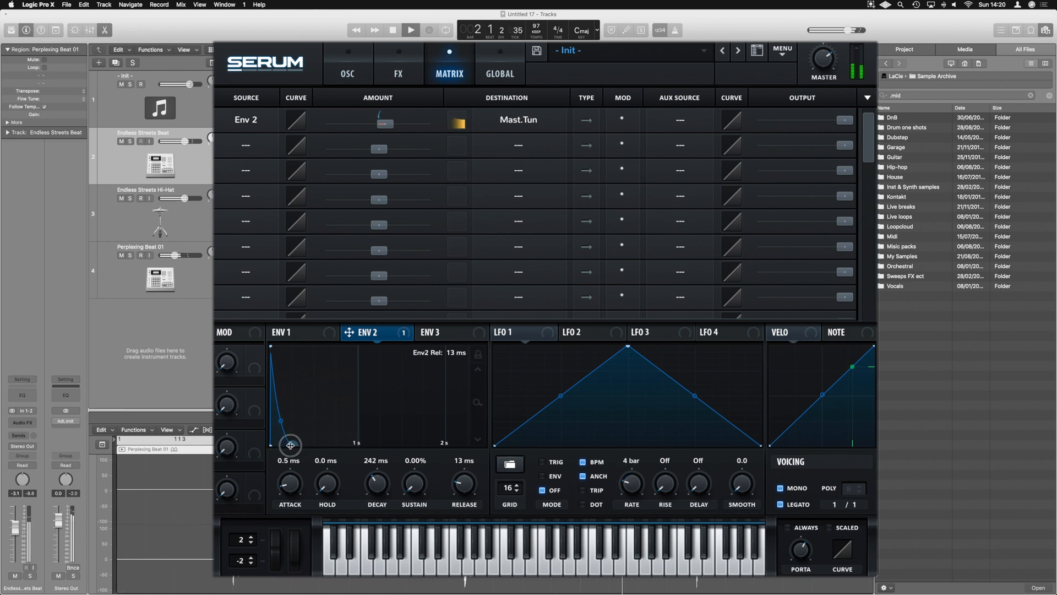
pyautogui.moveTo(289, 445); pyautogui.dragTo(286, 443)
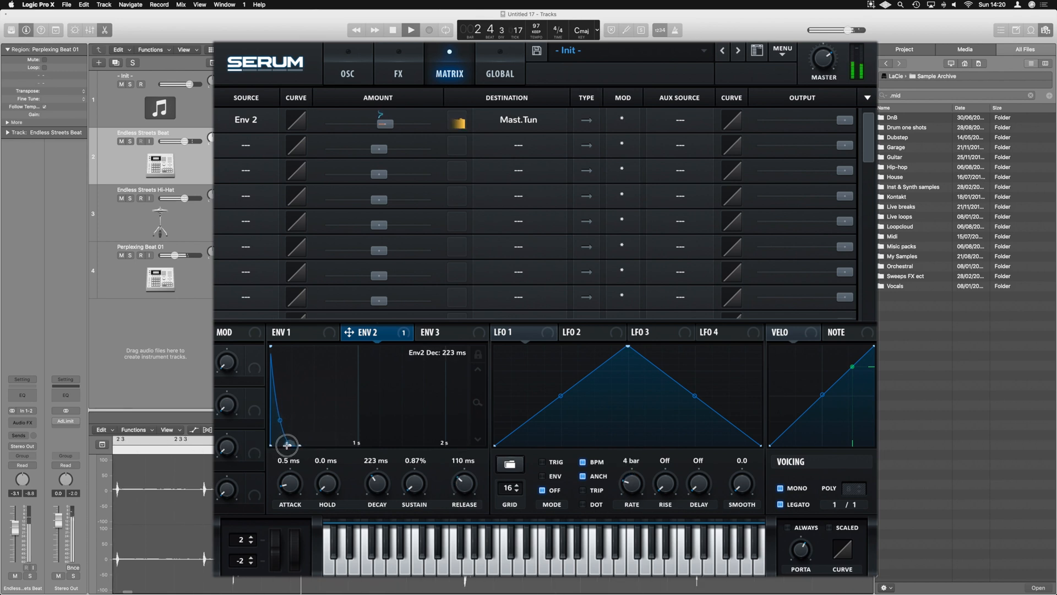
pyautogui.moveTo(287, 445); pyautogui.dragTo(277, 432)
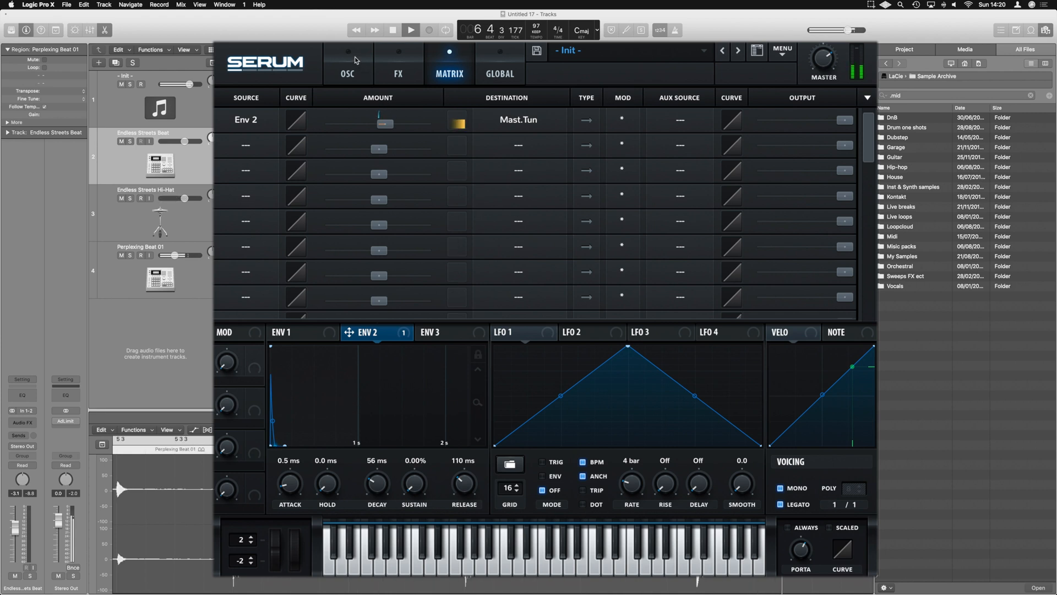
# Enable the noise oscillator and load the Organics 'AC hum1' sample.
pyautogui.click(347, 65)
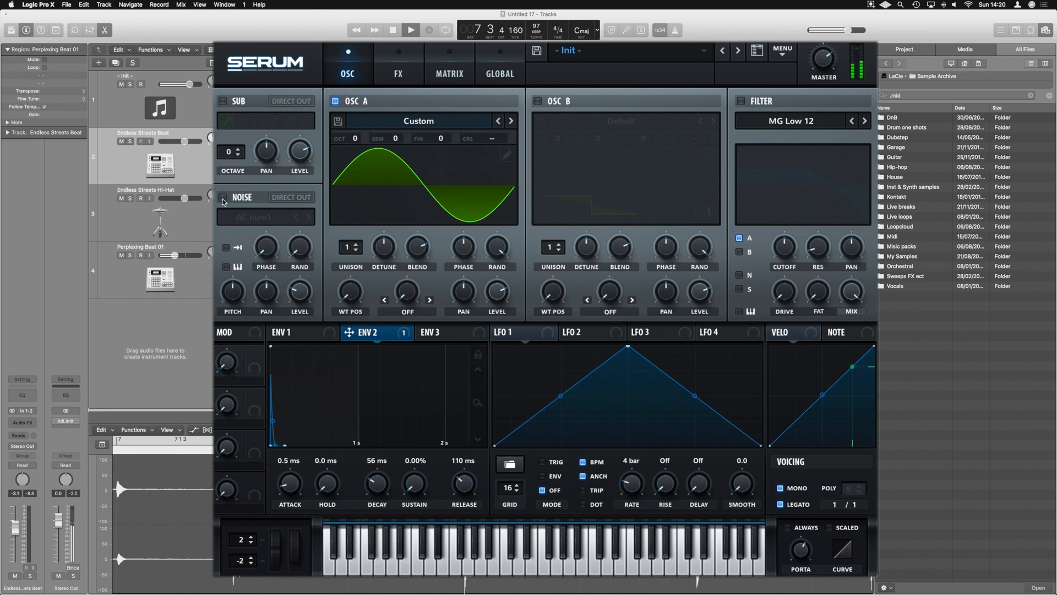
pyautogui.click(263, 217)
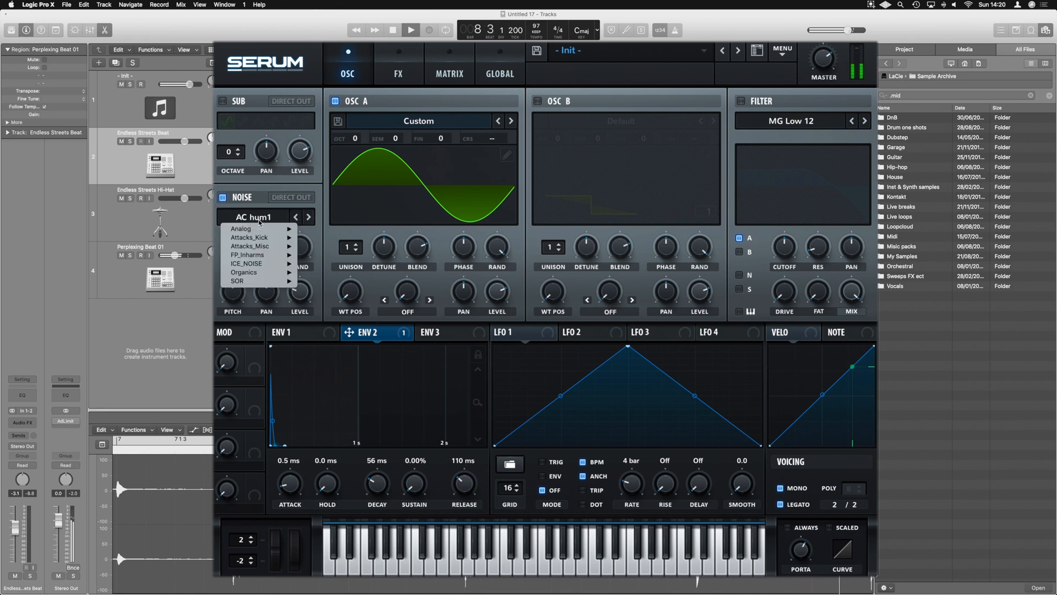
pyautogui.moveTo(241, 229)
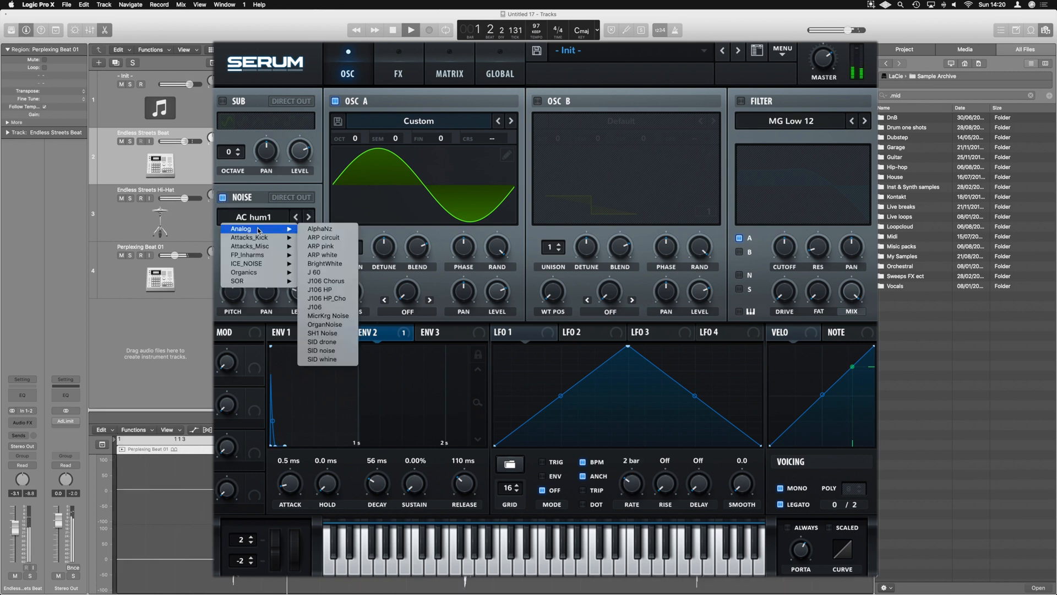
pyautogui.click(323, 245)
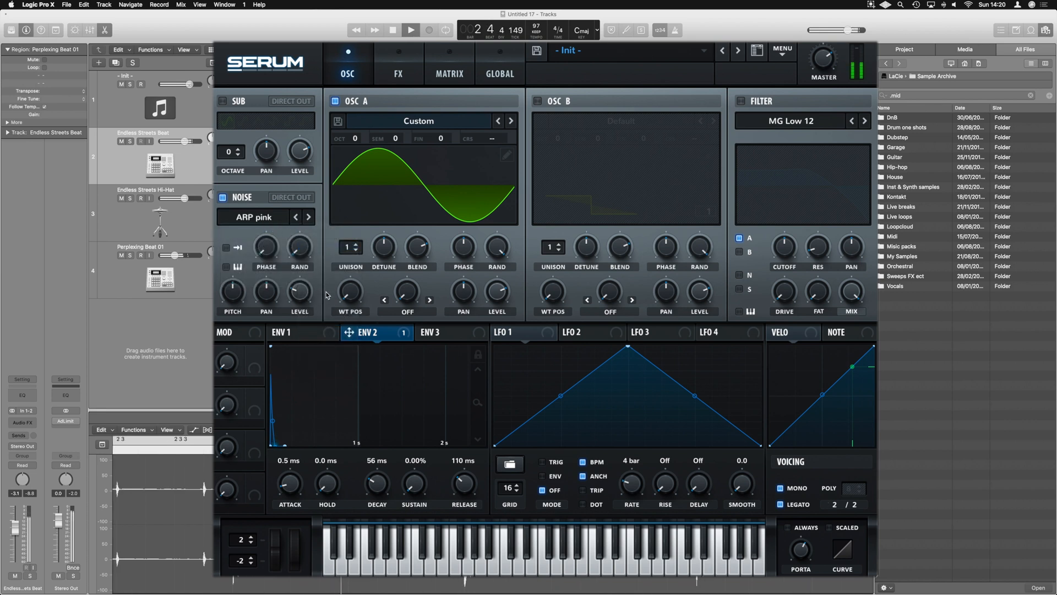
pyautogui.click(260, 216)
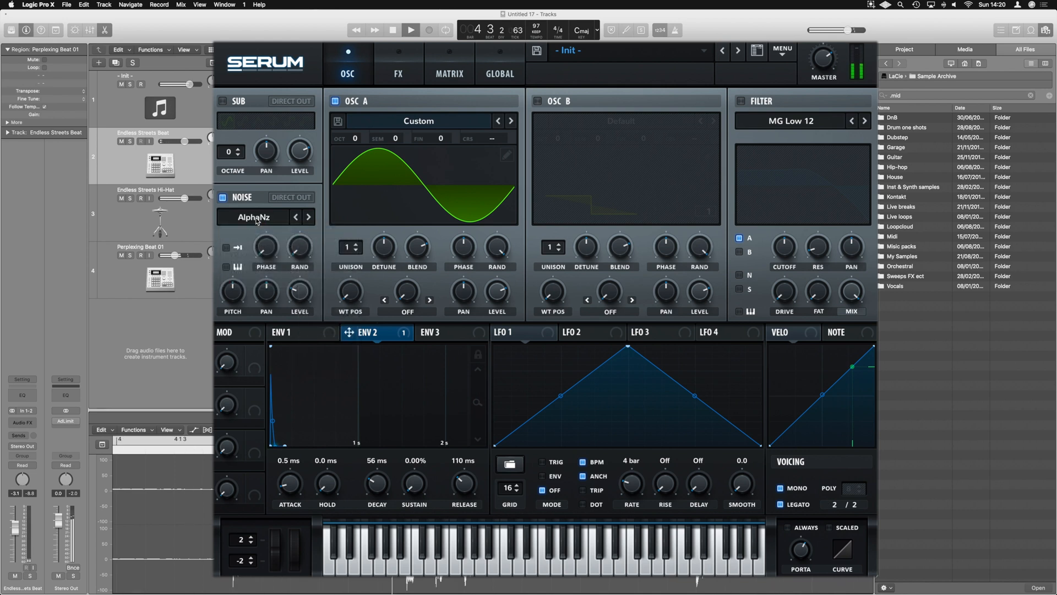
pyautogui.click(255, 217)
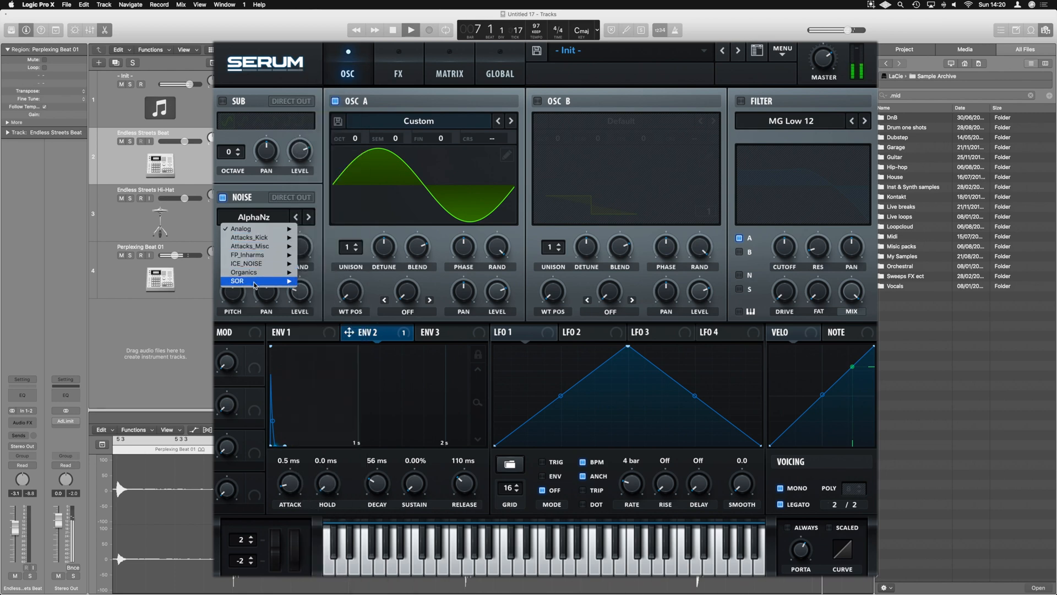
pyautogui.moveTo(245, 272)
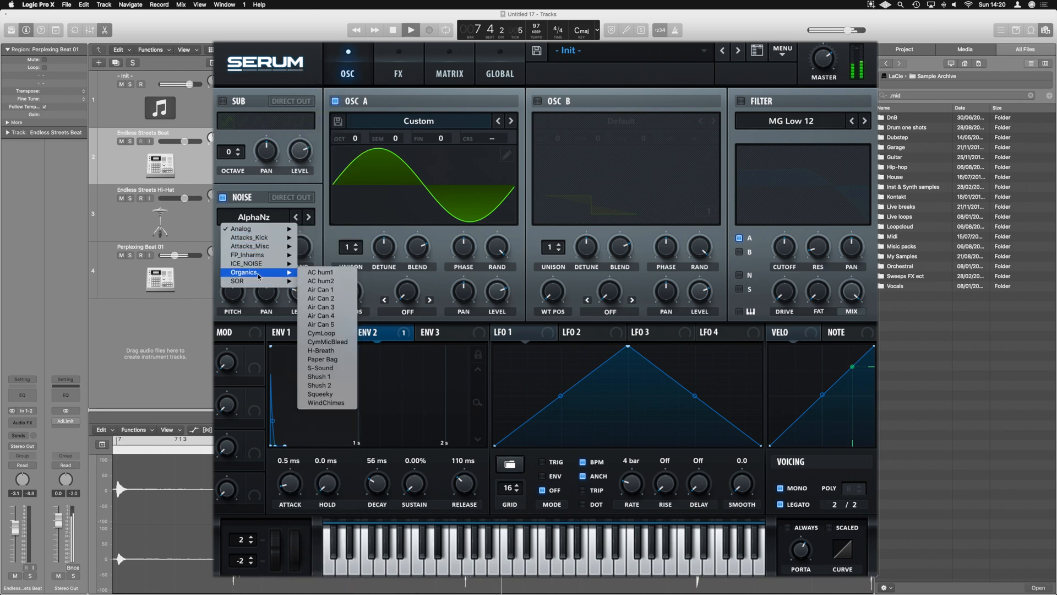
pyautogui.click(320, 273)
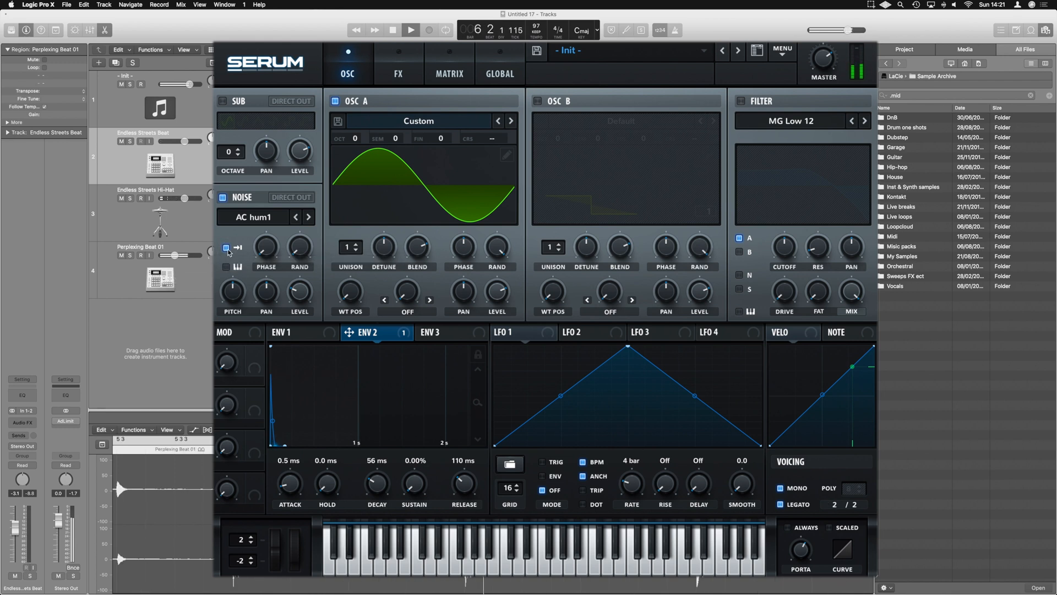
pyautogui.moveTo(227, 248)
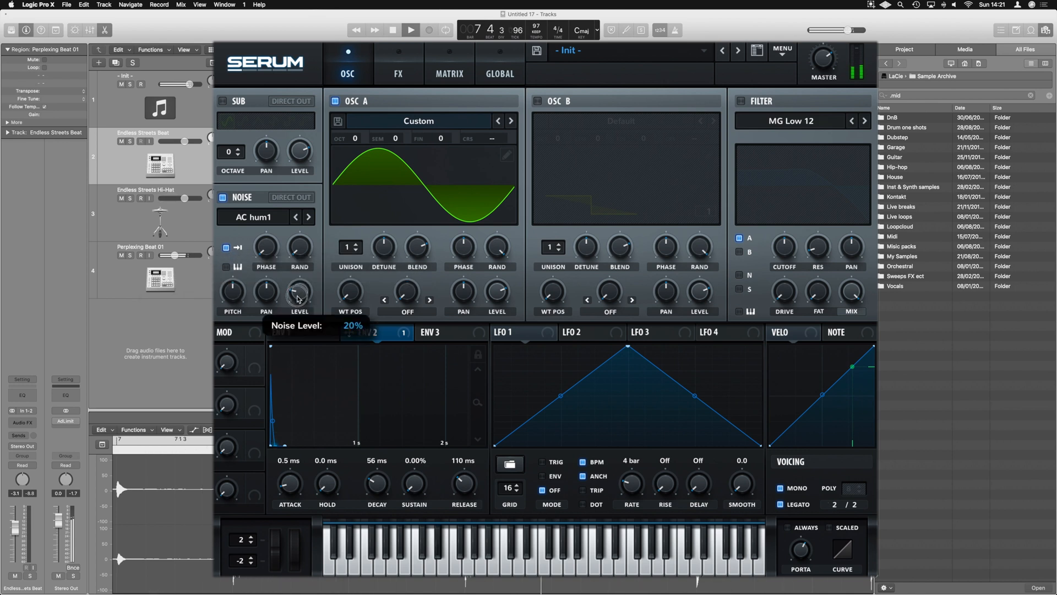
# Lower the noise layer level to about 13%.
pyautogui.moveTo(299, 292); pyautogui.dragTo(296, 307)
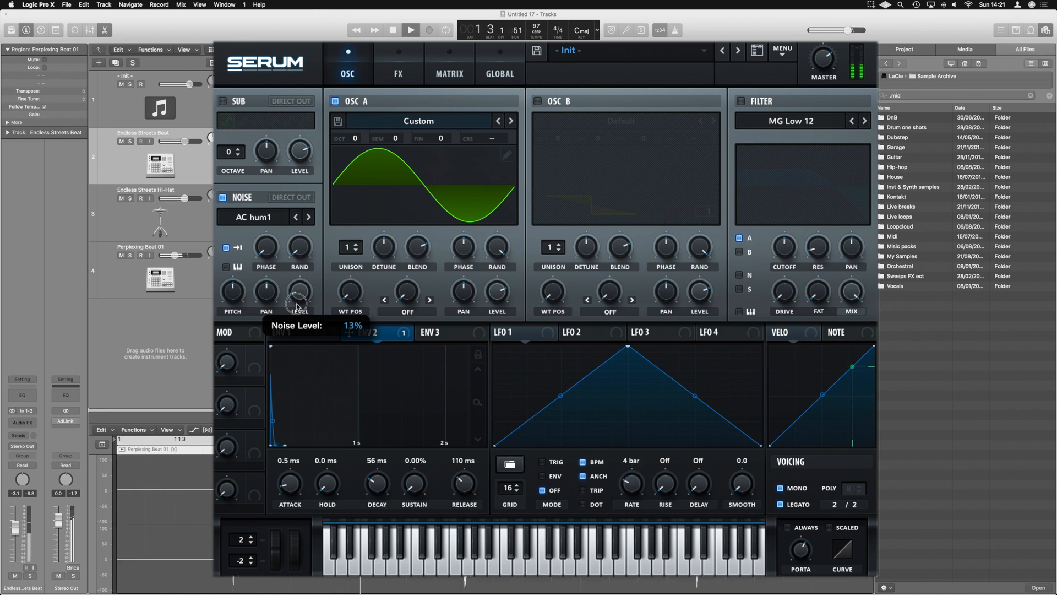
pyautogui.moveTo(296, 302); pyautogui.dragTo(298, 296)
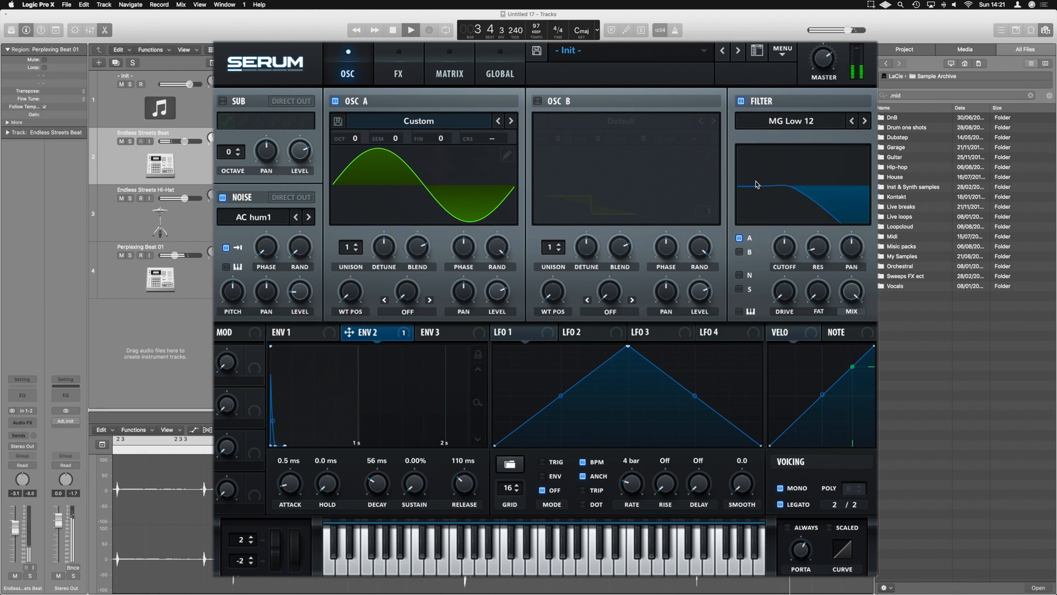
# Set the filter type to Normal > LP 12 and raise noise level to 16%.
pyautogui.click(791, 121)
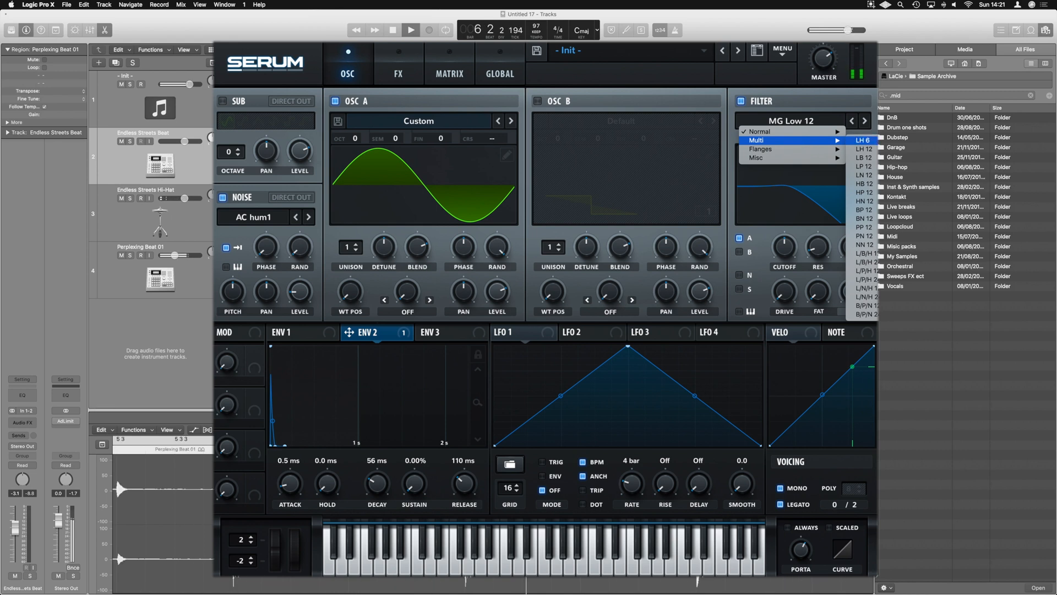
pyautogui.click(862, 165)
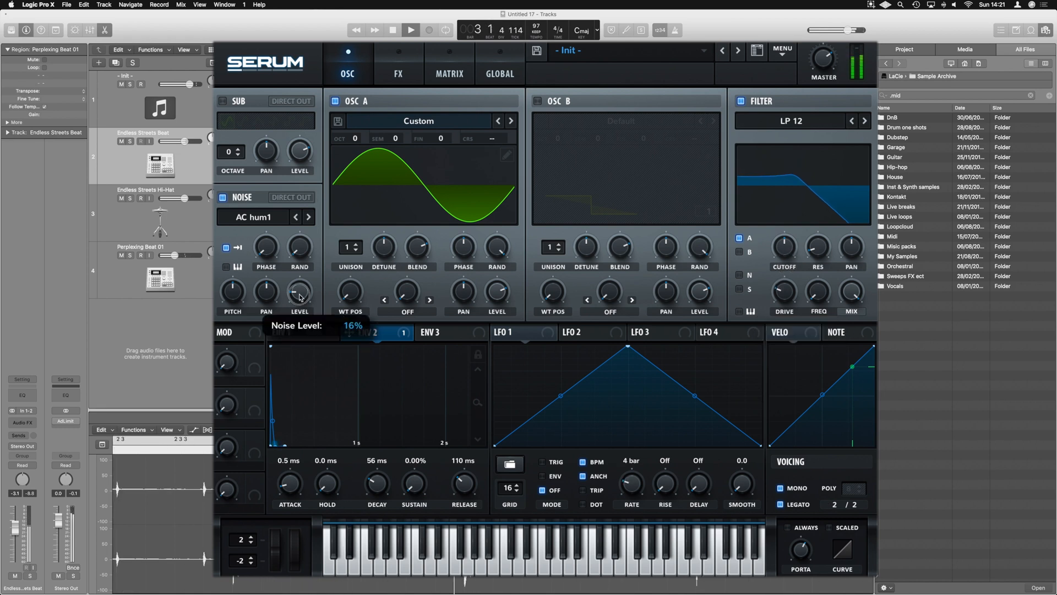
pyautogui.moveTo(300, 293); pyautogui.dragTo(299, 300)
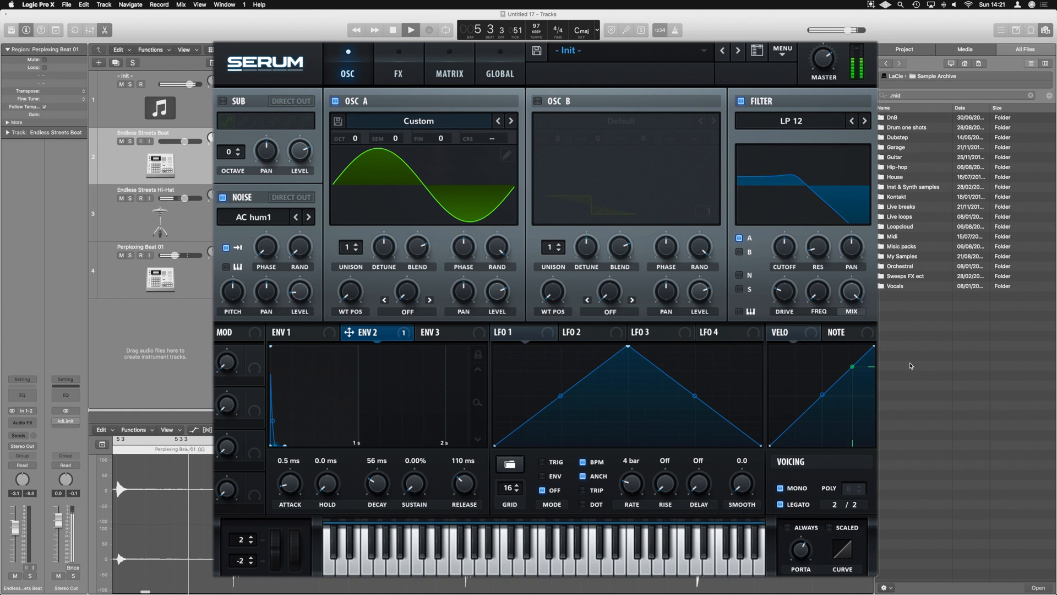
# Try the Organics 'Paper Bag' noise sample and adjust its level.
pyautogui.click(263, 217)
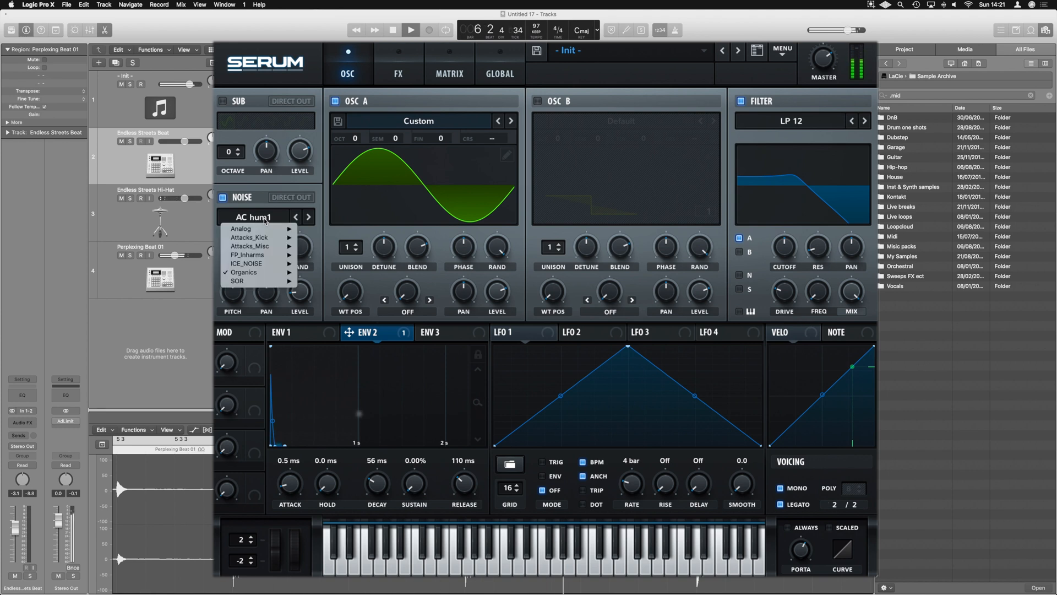
pyautogui.click(244, 274)
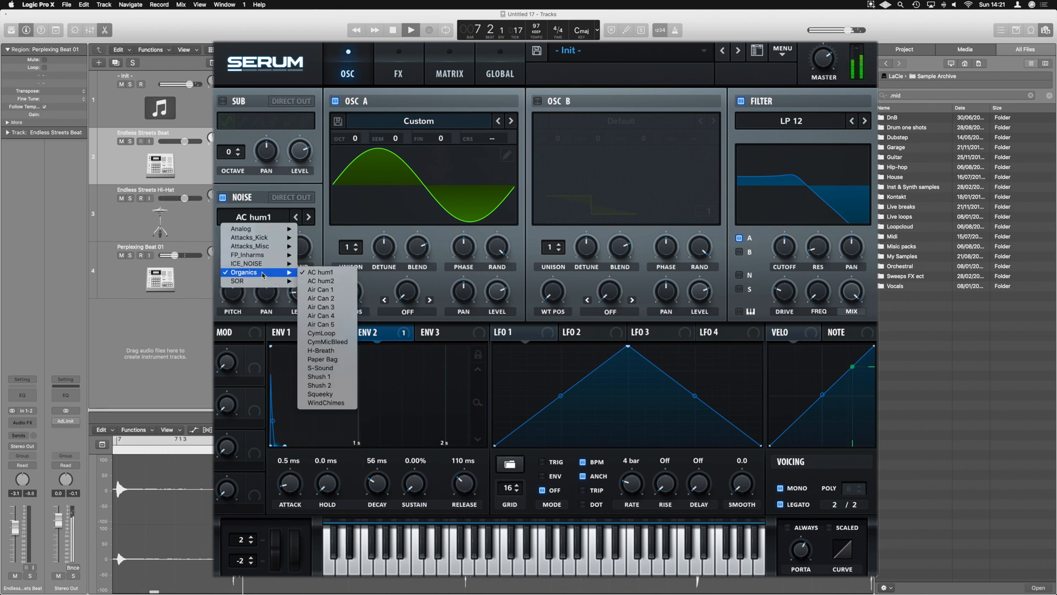
pyautogui.moveTo(324, 332)
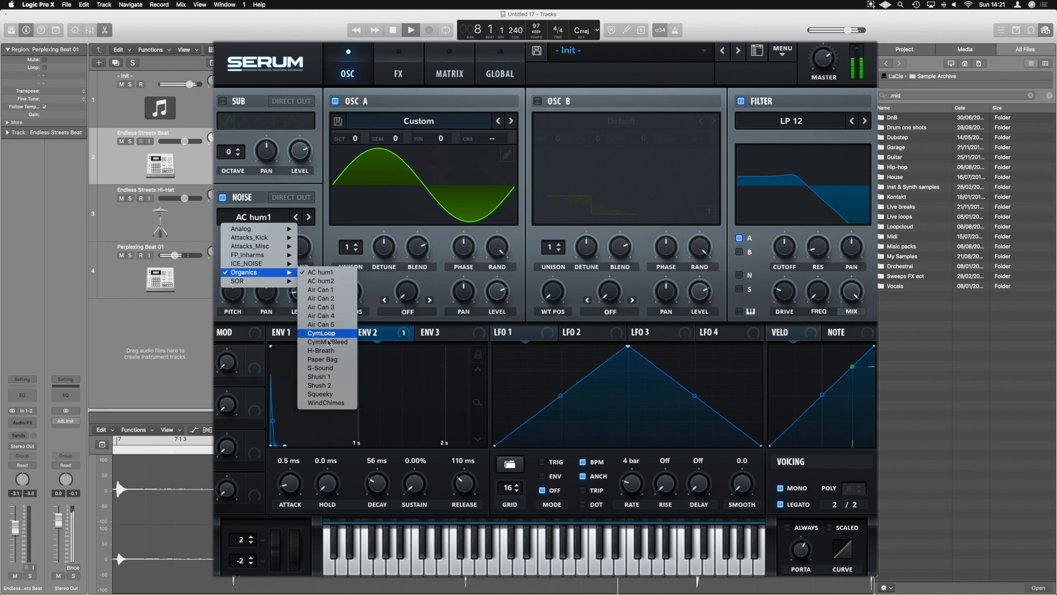
pyautogui.click(322, 359)
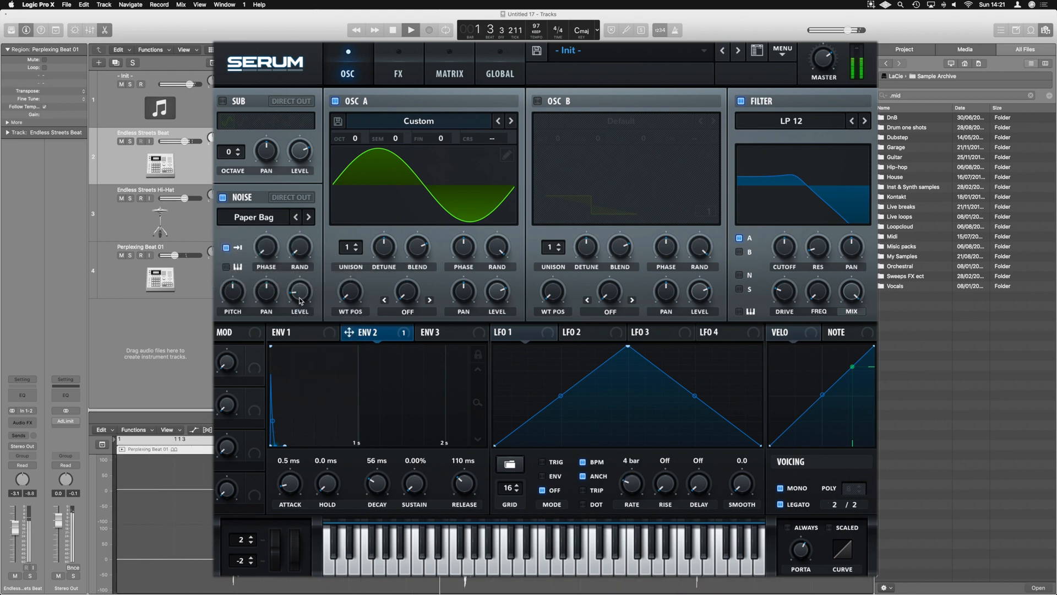
pyautogui.moveTo(300, 291); pyautogui.dragTo(299, 283)
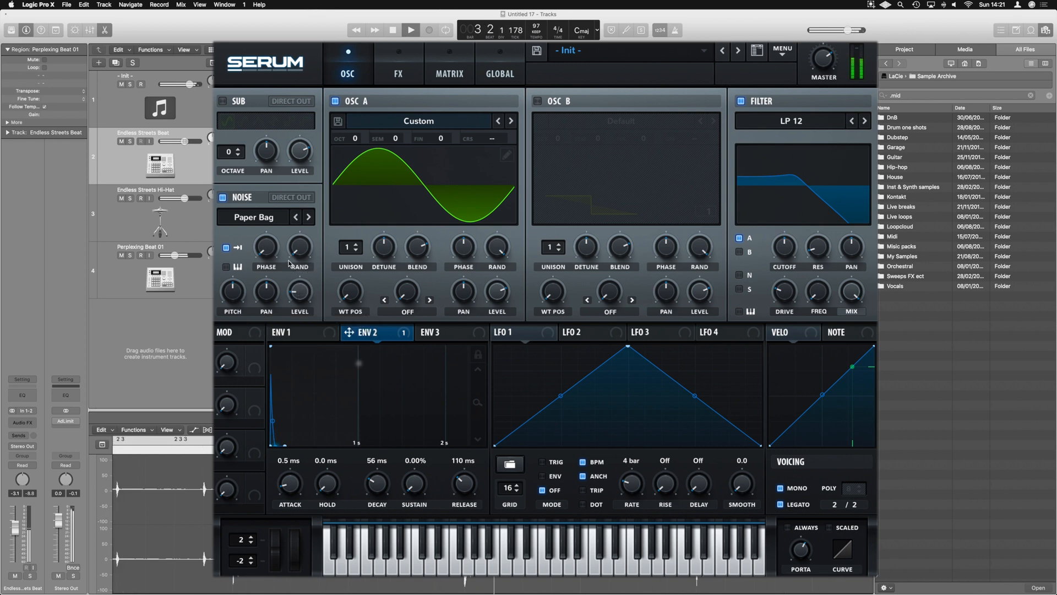
# Load the Analog 'J 60' noise sample and lower its level to 8%.
pyautogui.click(265, 217)
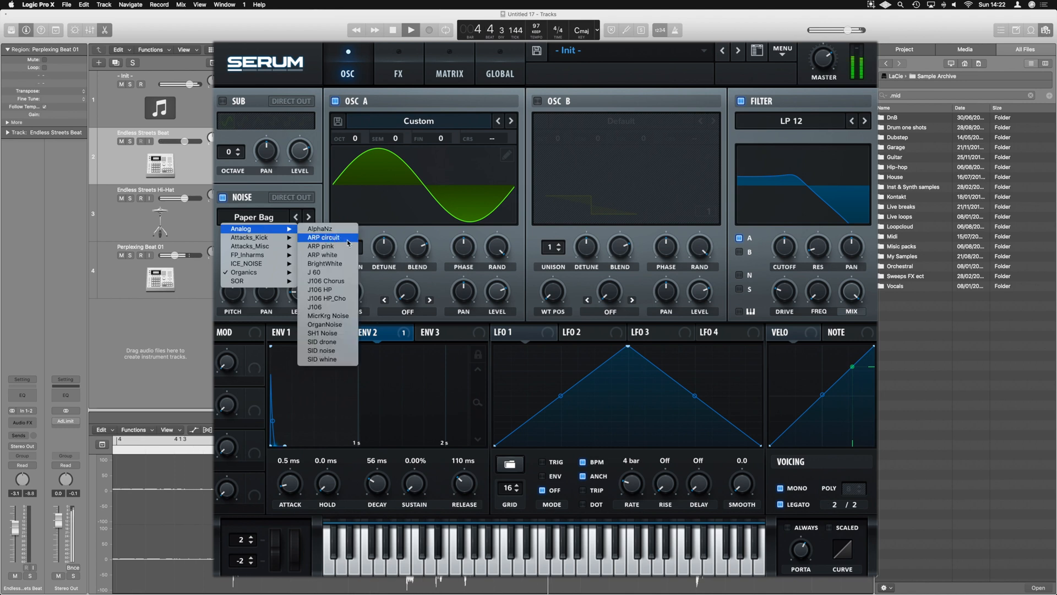
pyautogui.click(314, 272)
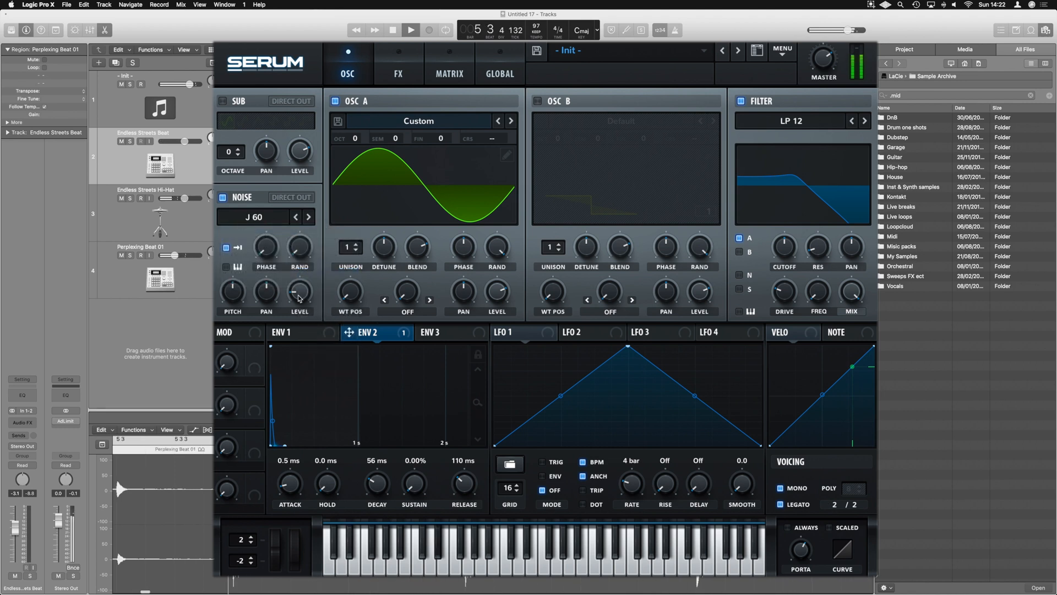
pyautogui.moveTo(300, 292); pyautogui.dragTo(299, 304)
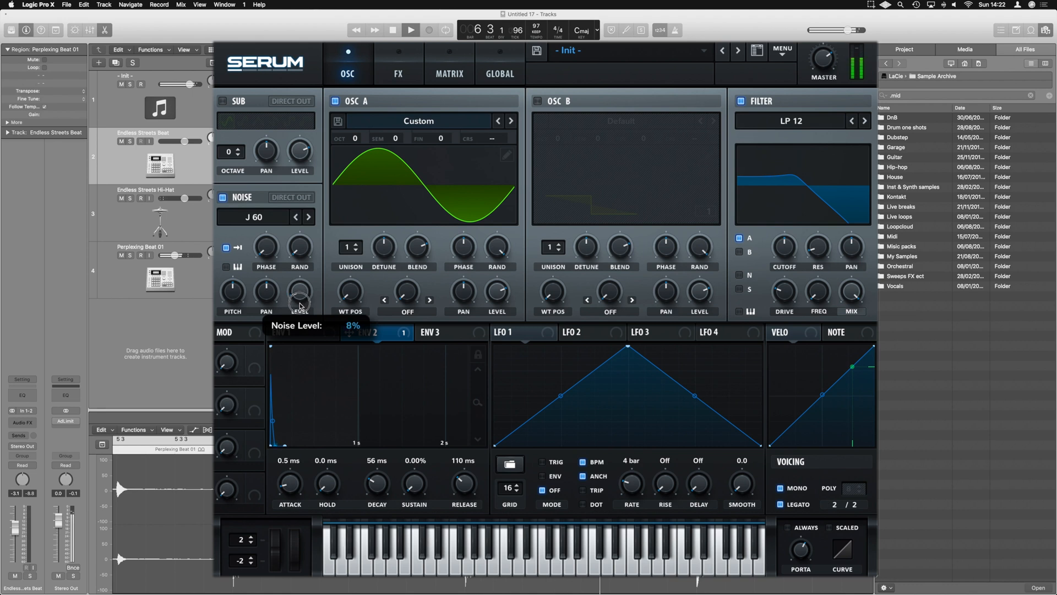